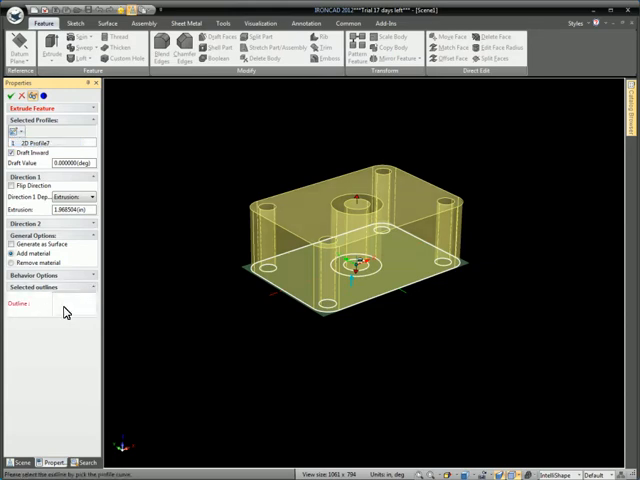
Accept the previewed extrusion to create the solid rounded rectangular plate.
left_click(320, 300)
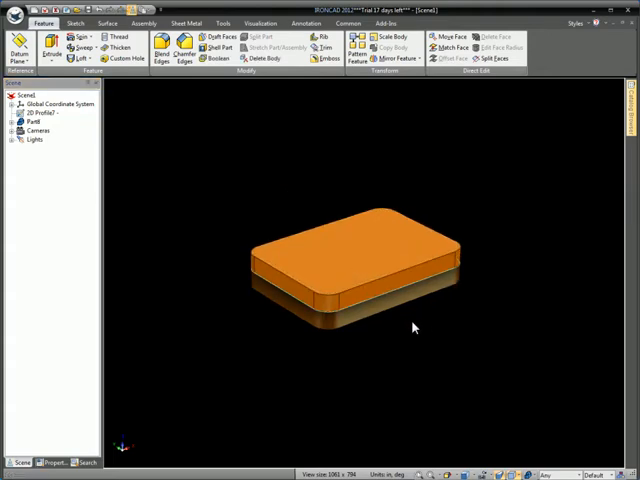
mouse_move(238, 170)
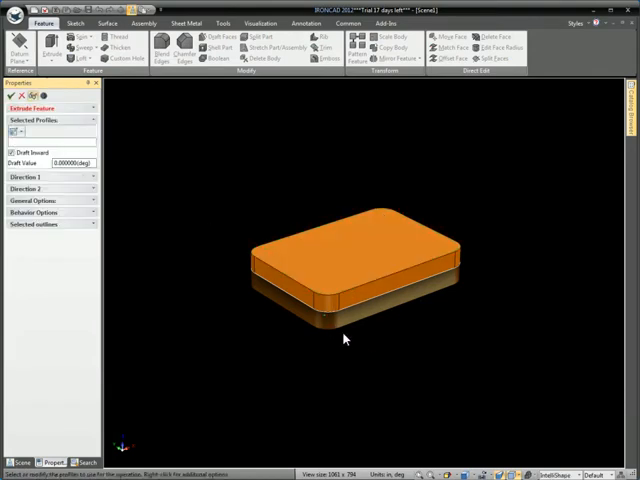
mouse_move(380, 348)
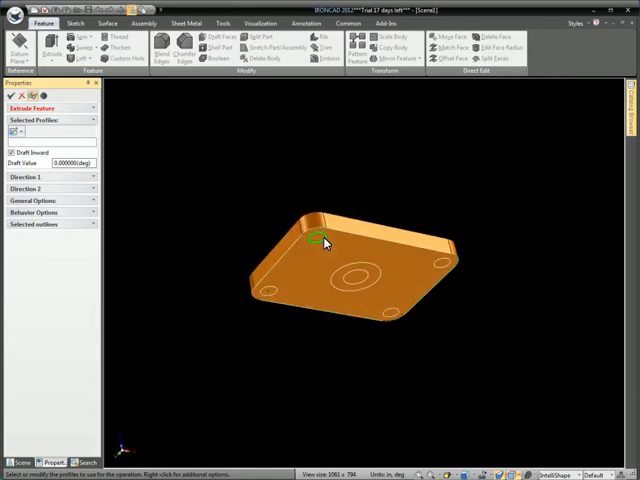
Extrude the central circle profile into a raised cylindrical boss on the plate.
left_click(318, 244)
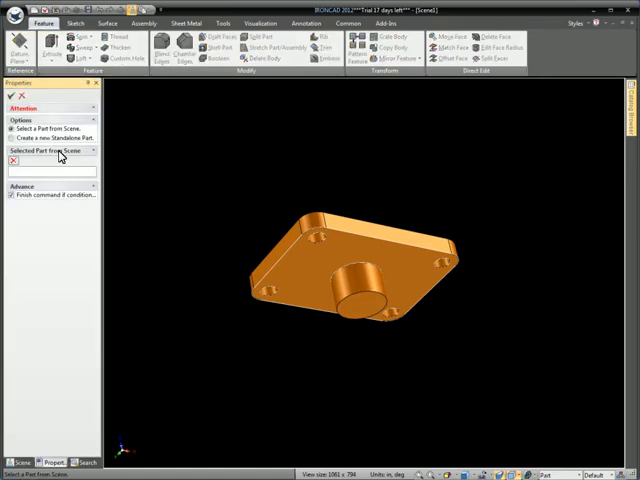
Extrude the hole and bore profiles into the existing plate with Flip Direction enabled.
left_click(356, 280)
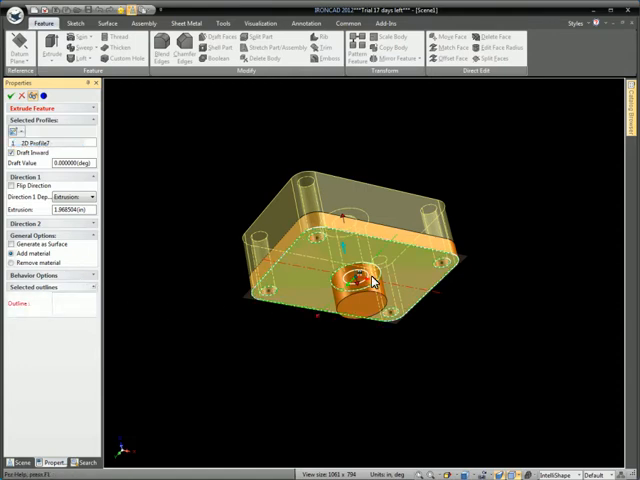
left_click(356, 280)
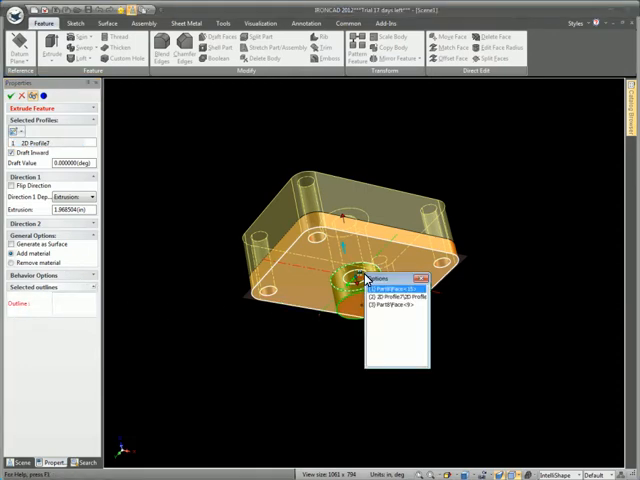
left_click(396, 296)
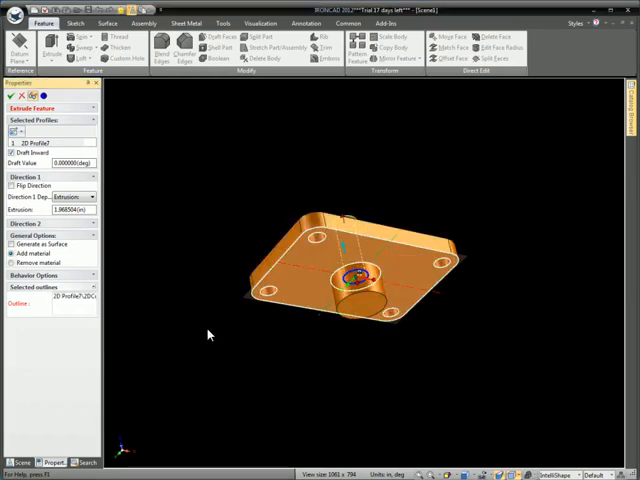
left_click(12, 188)
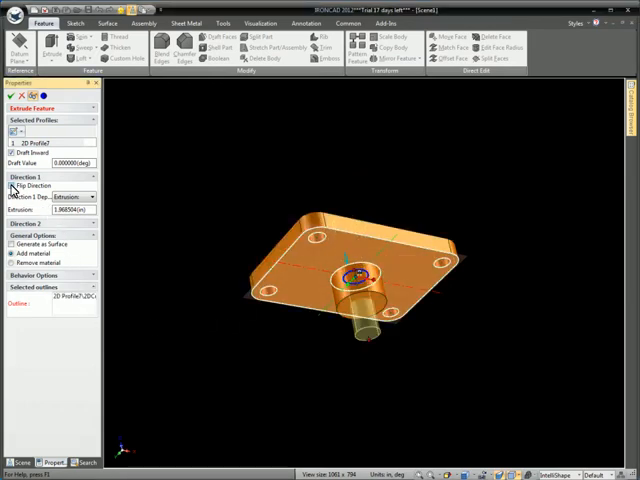
left_click(12, 264)
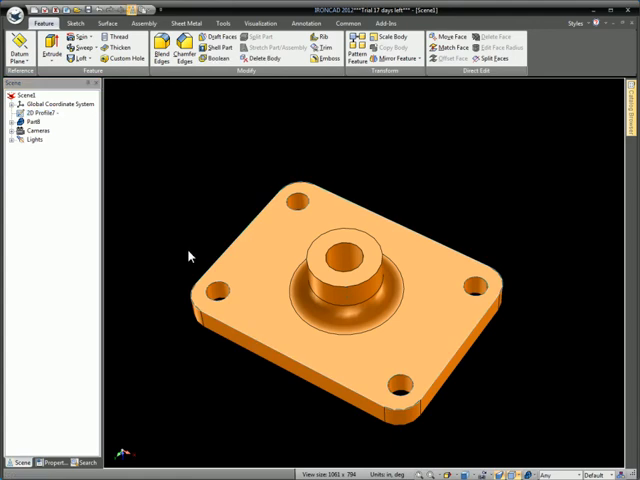
mouse_move(230, 300)
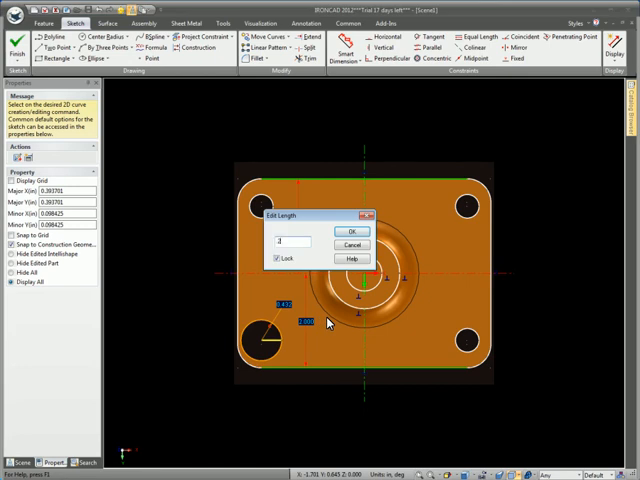
Enlarge the lower-left corner hole's dimension and finish the sketch to update the part.
left_click(352, 232)
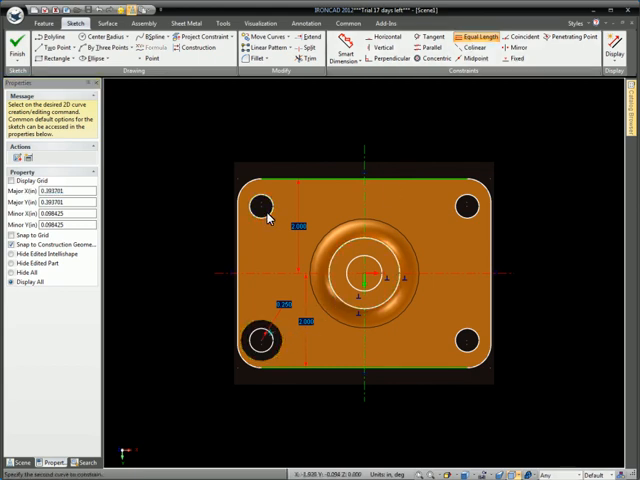
mouse_move(298, 216)
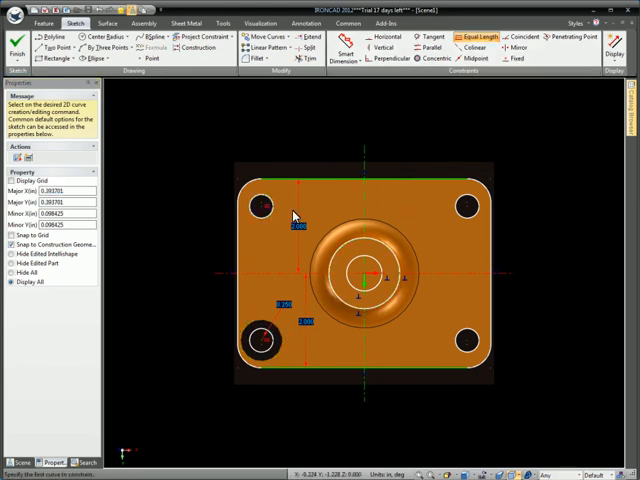
left_click(464, 208)
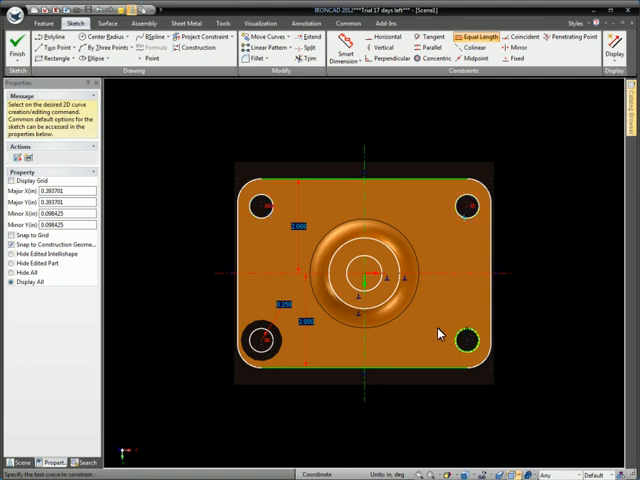
double_click(300, 320)
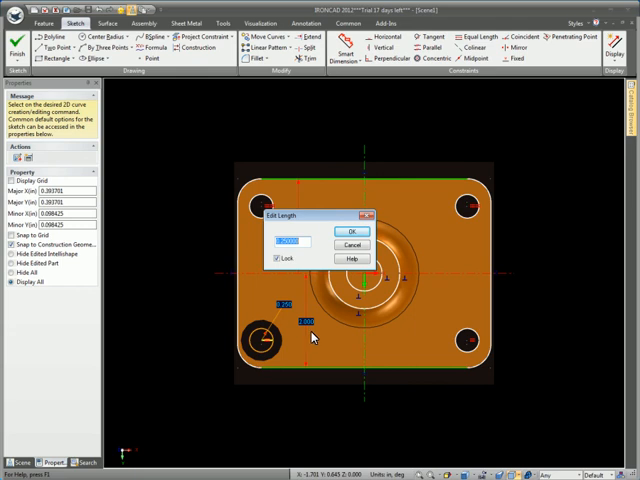
left_click(352, 232)
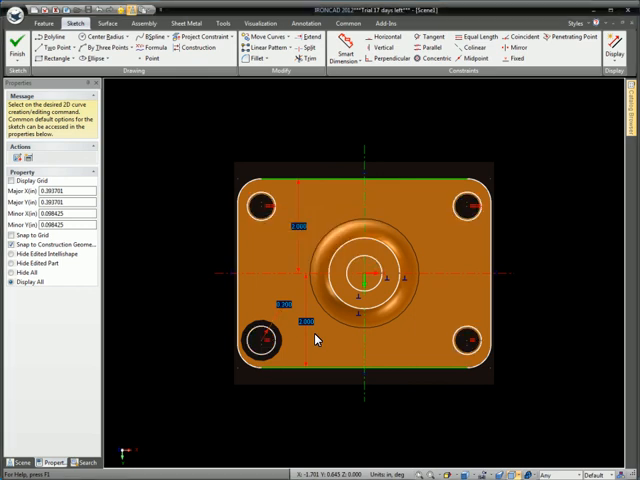
left_click(16, 40)
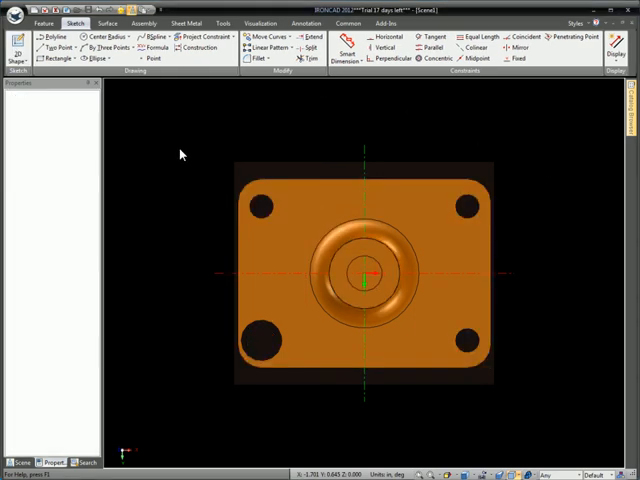